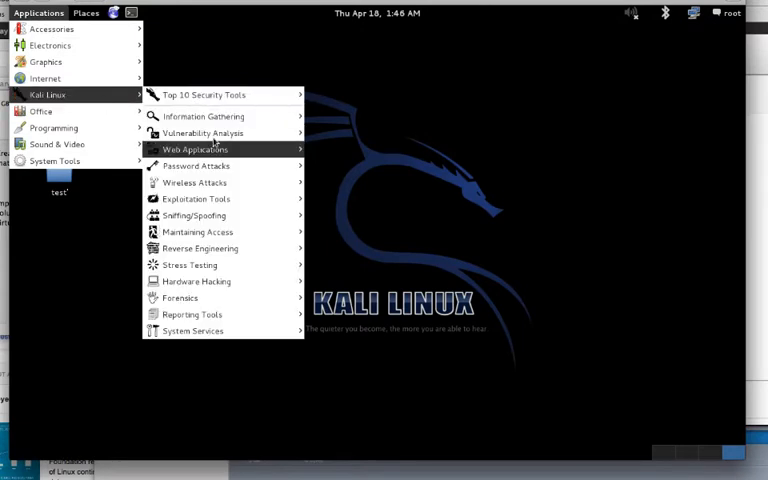
mouse_move(193, 215)
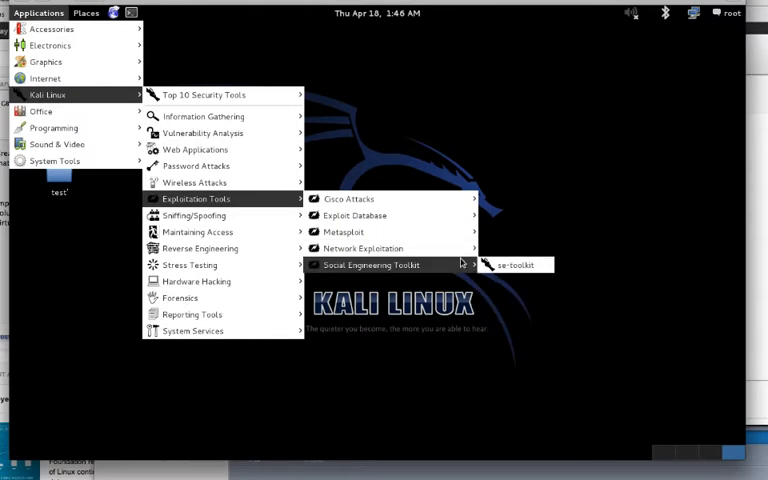
Step: Launch se-toolkit from the Social Engineering Toolkit entry under Exploitation Tools
left_click(515, 264)
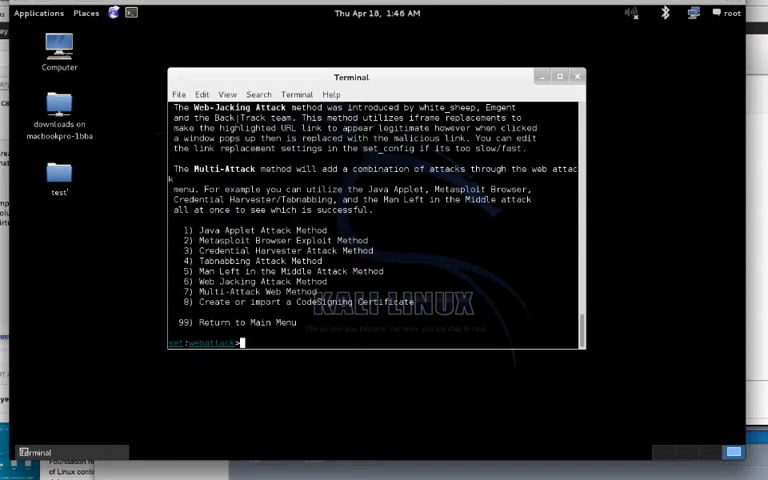
Step: Run a Tabnabbing Site Cloner attack at 10.0.1.99 cloning facebook.com
type("2")
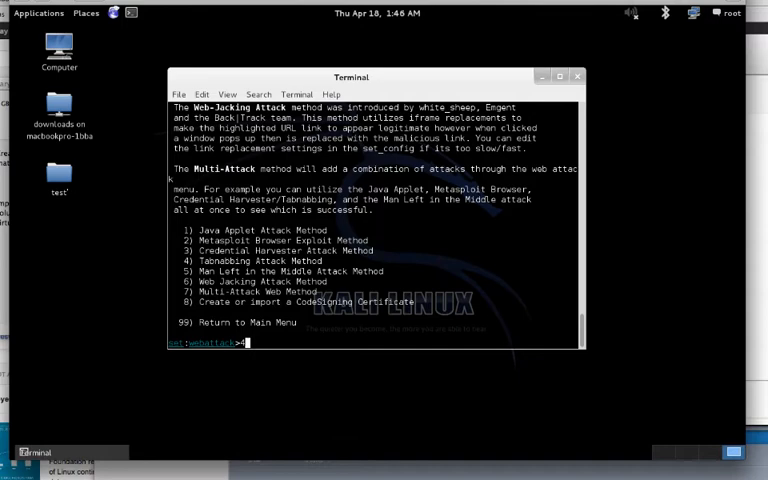
type("4")
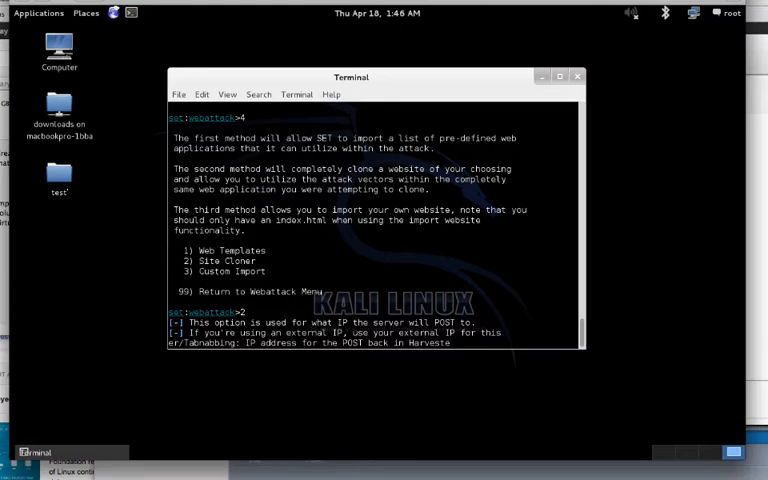
type("10.0.1.999")
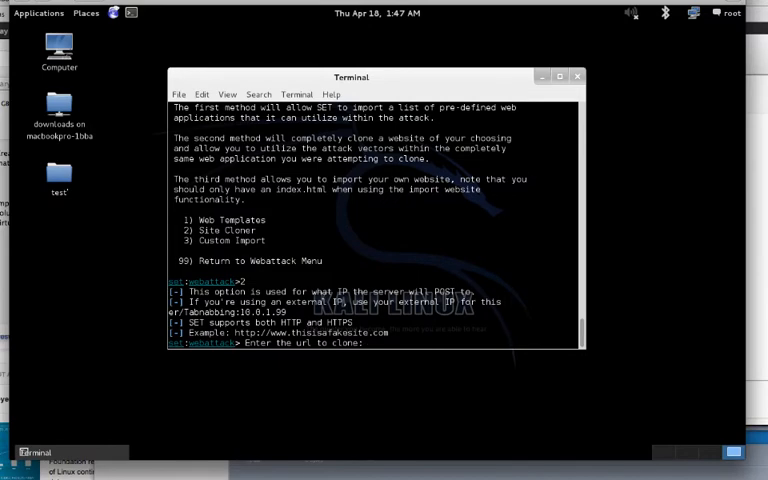
type("facebook.com")
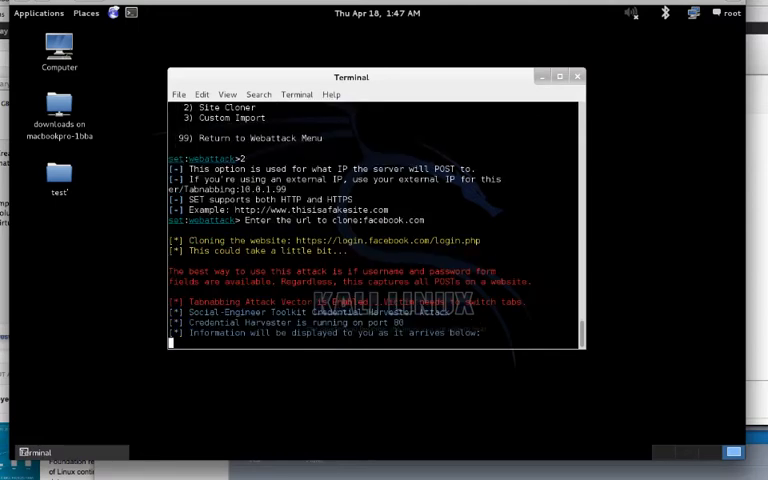
mouse_move(85, 12)
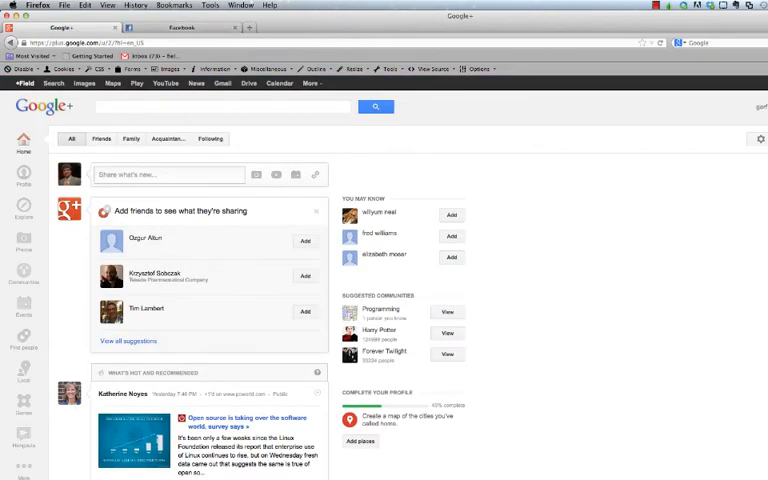
Step: Bring the cloned Facebook login tab to the front in Firefox
left_click(182, 27)
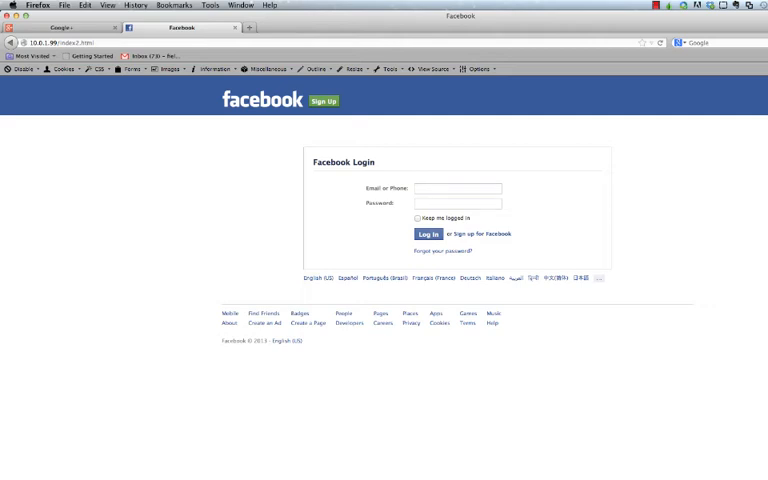
type("USERNAME")
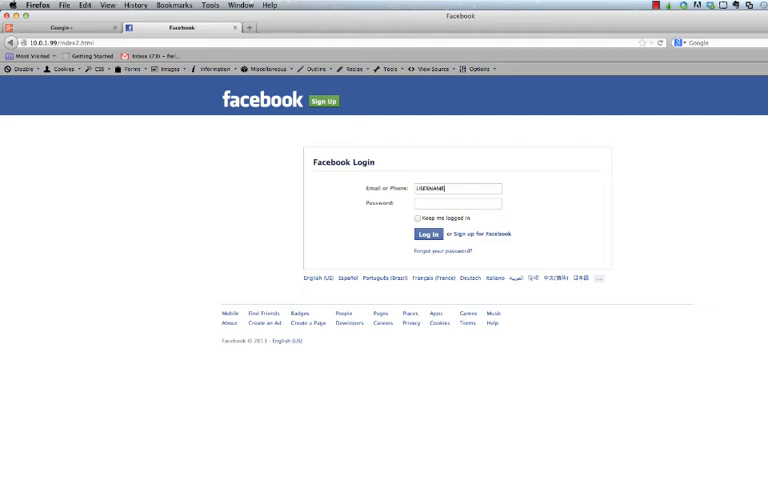
type("password")
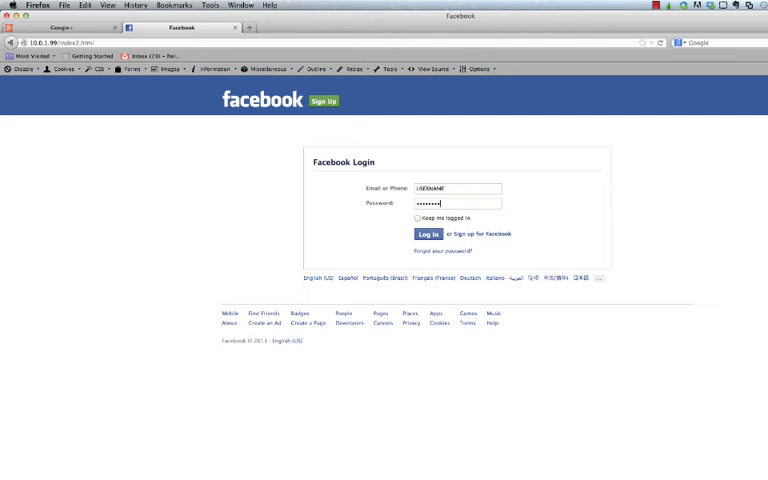
left_click(428, 234)
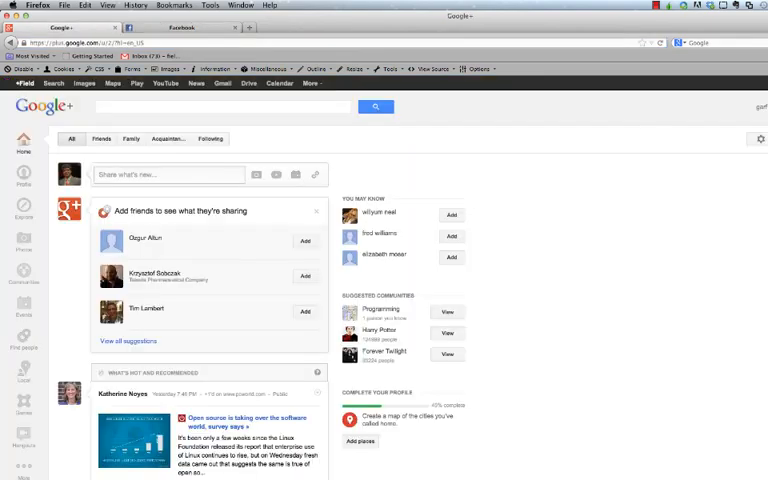
Step: Switch to the Facebook tab now showing the genuine facebook.com login page
left_click(180, 28)
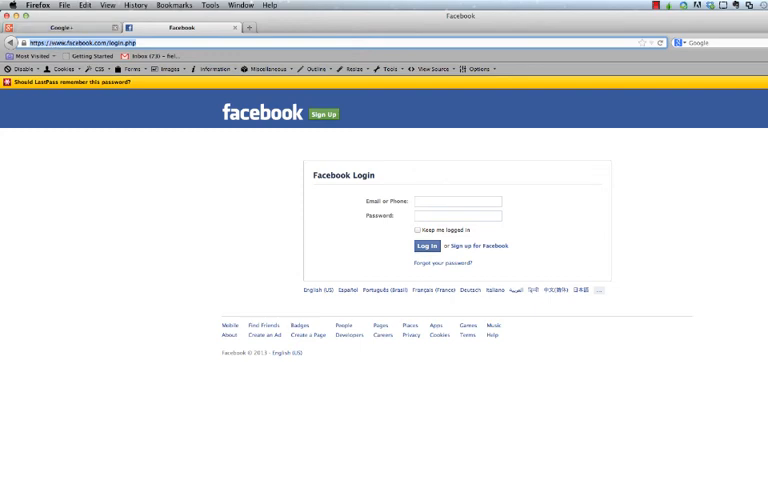
mouse_move(125, 38)
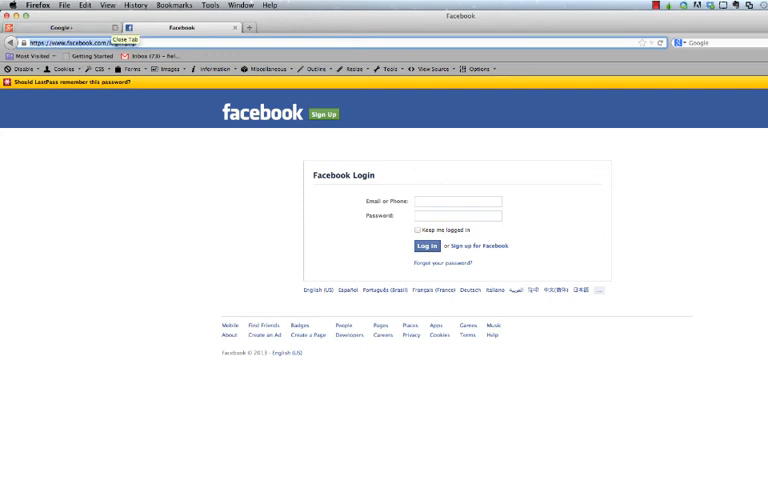